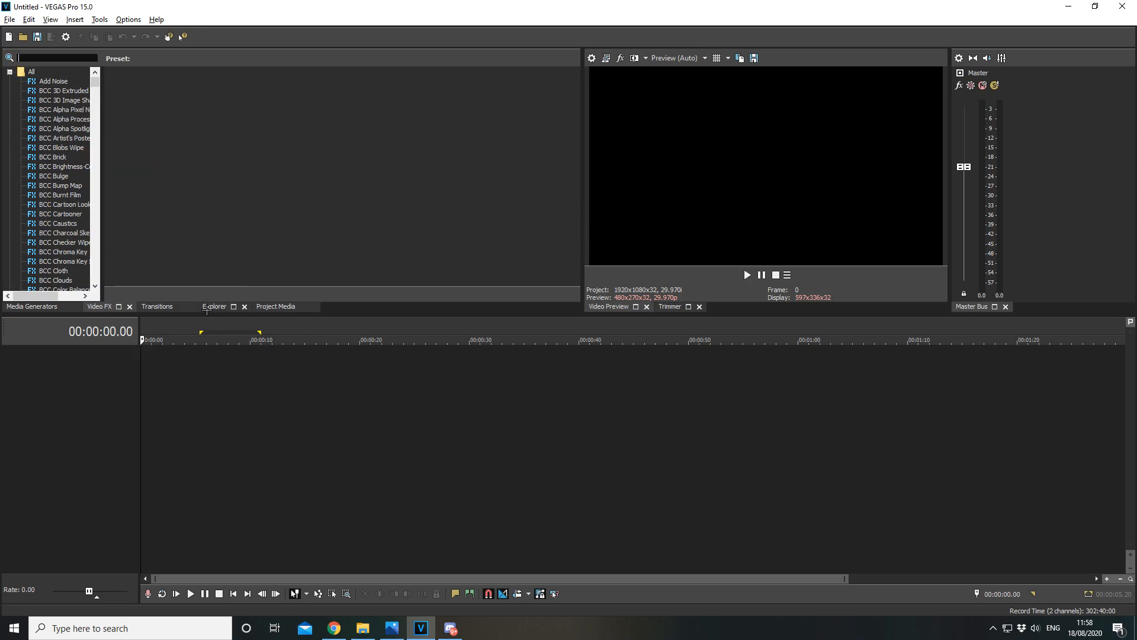
Import the Fortnite 2020.08.13 gameplay clip from Project Media onto the timeline
click(275, 306)
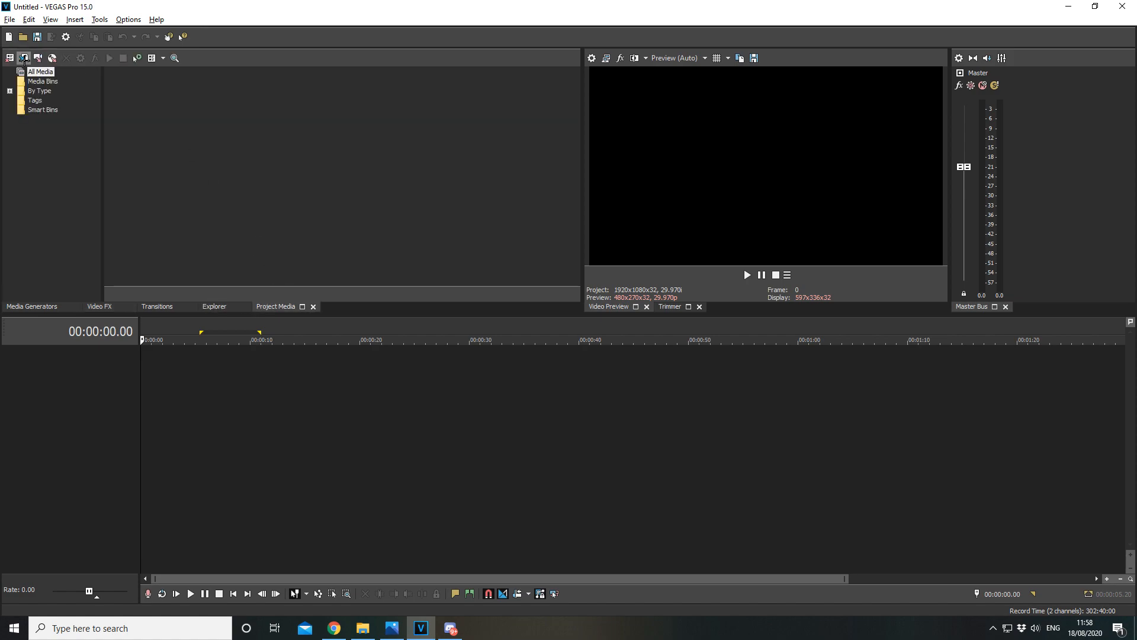
mouse_move(515, 141)
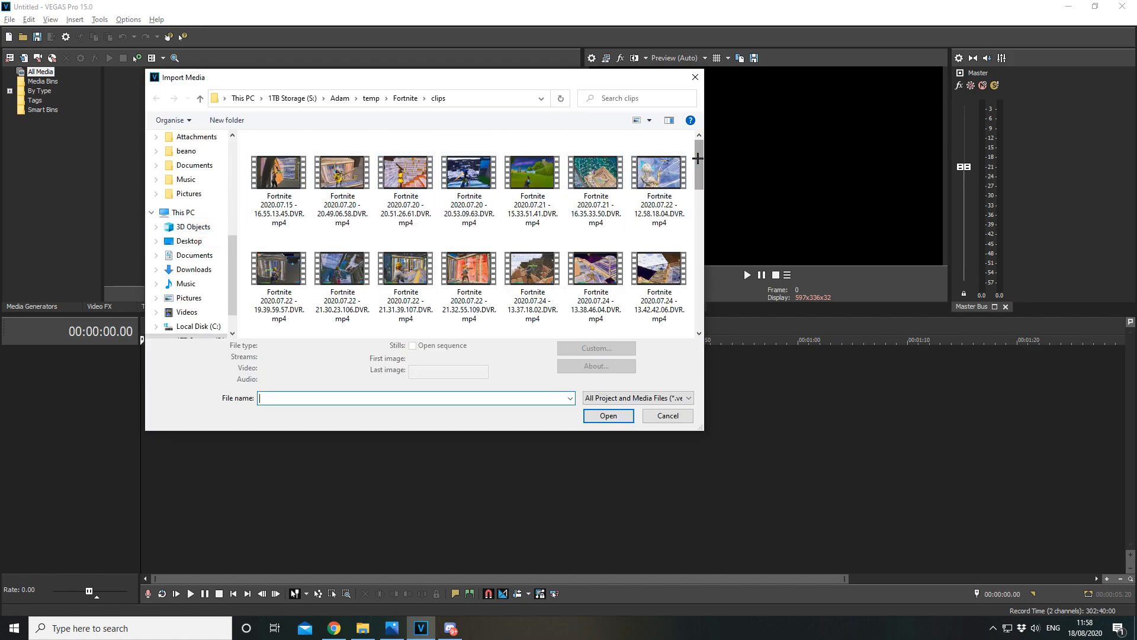
scroll(down, 3)
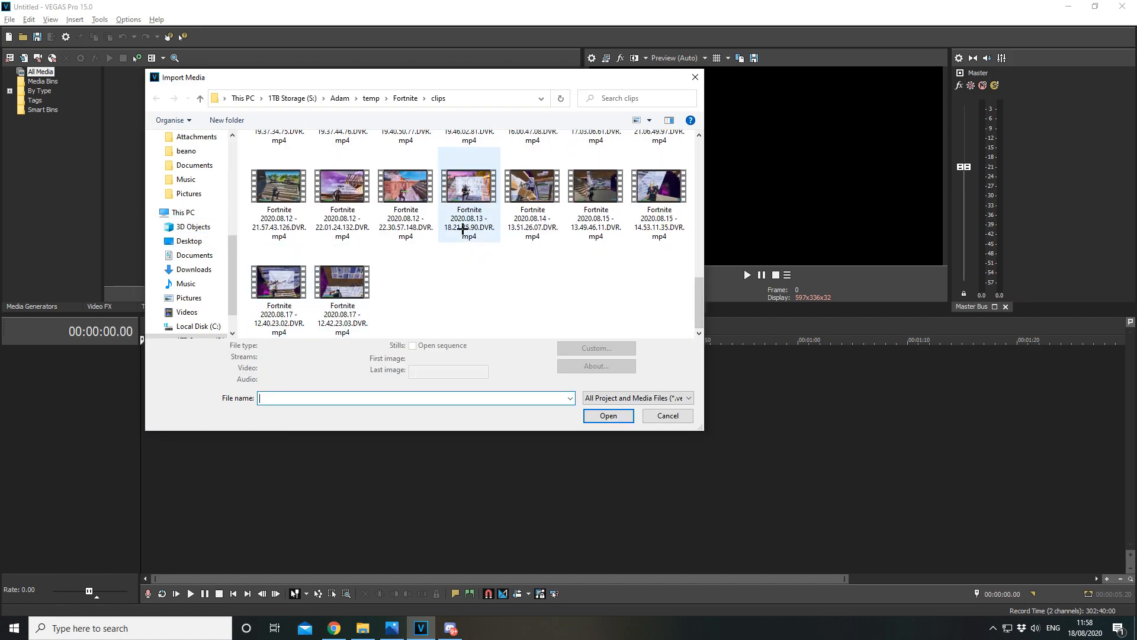
click(666, 415)
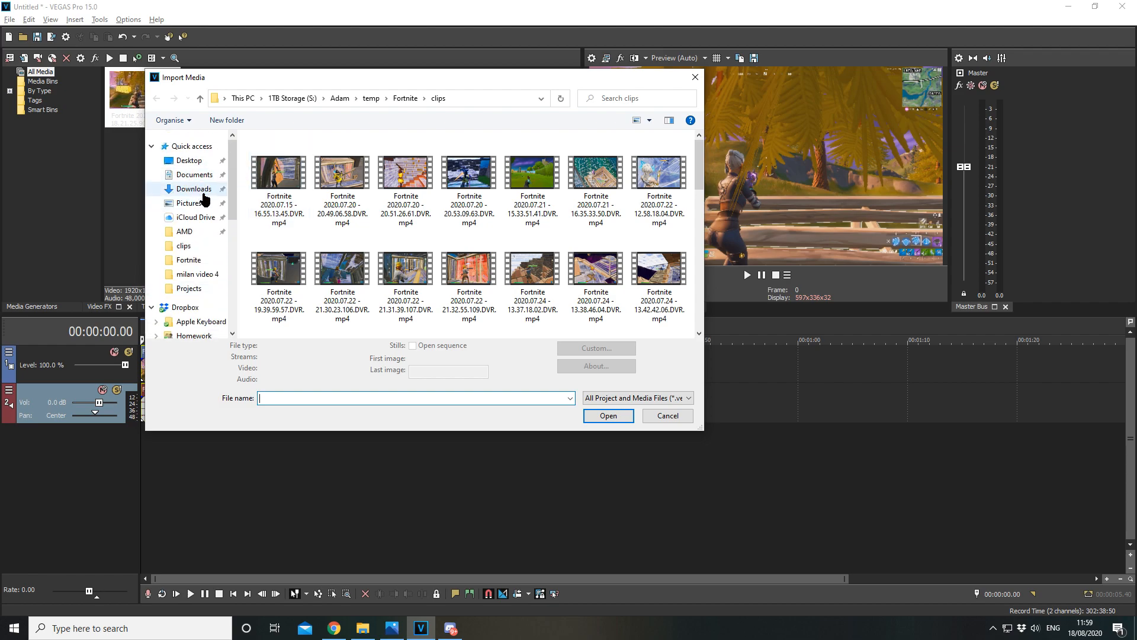
Import the mp3 onto its own audio track and trim the gameplay to about 14 seconds
click(194, 189)
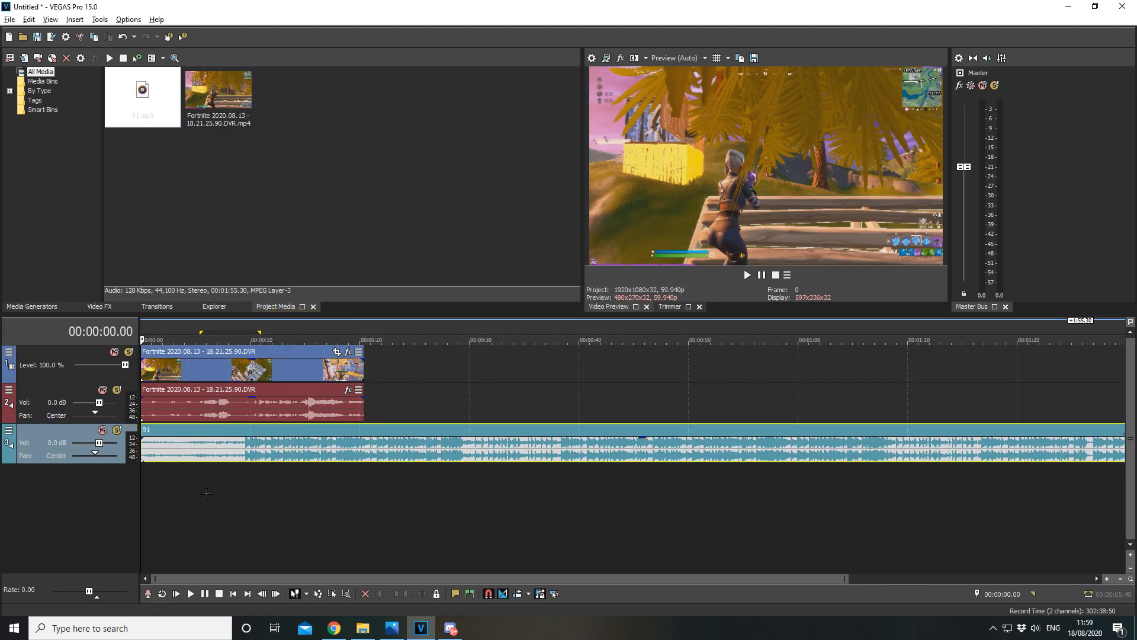
click(242, 338)
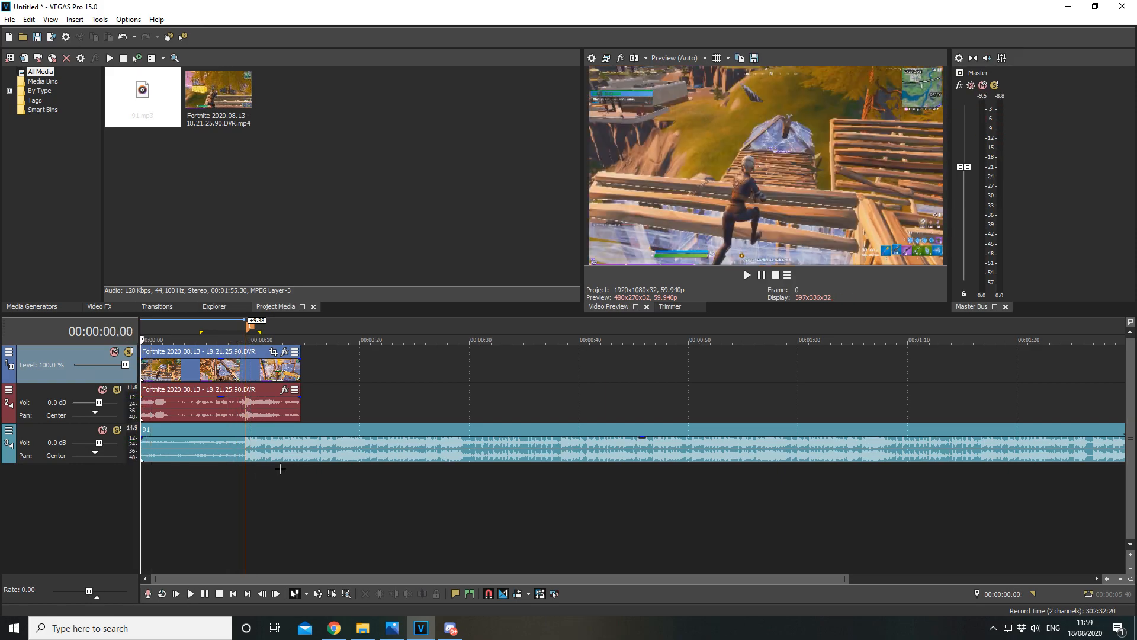
Add a velocity envelope to the gameplay event with points near 9.3 seconds
right_click(188, 366)
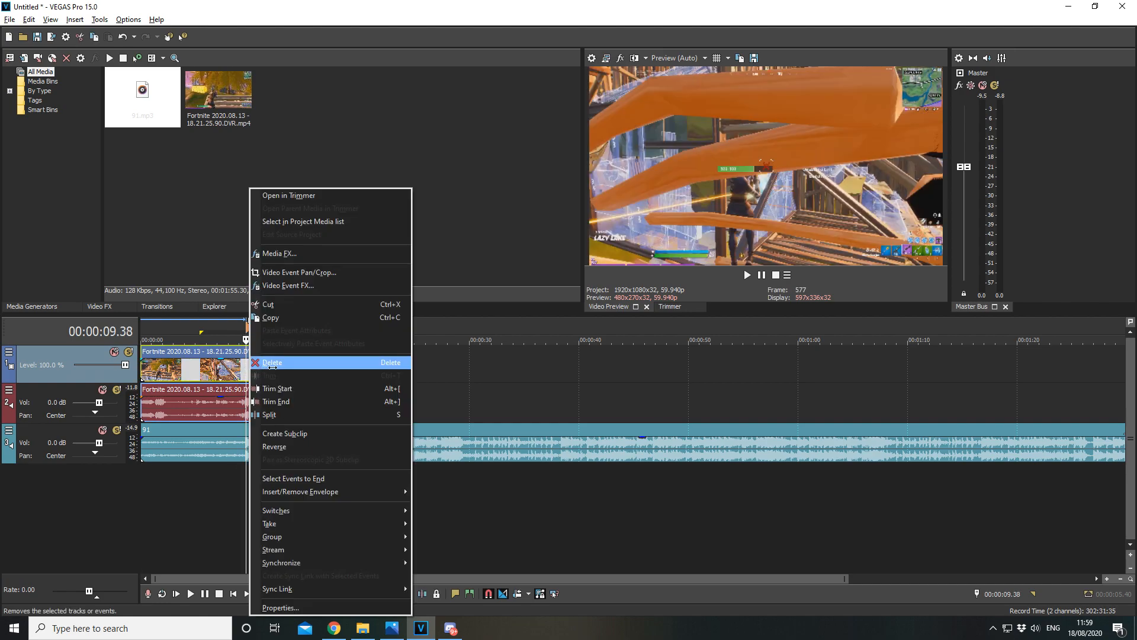
mouse_move(301, 491)
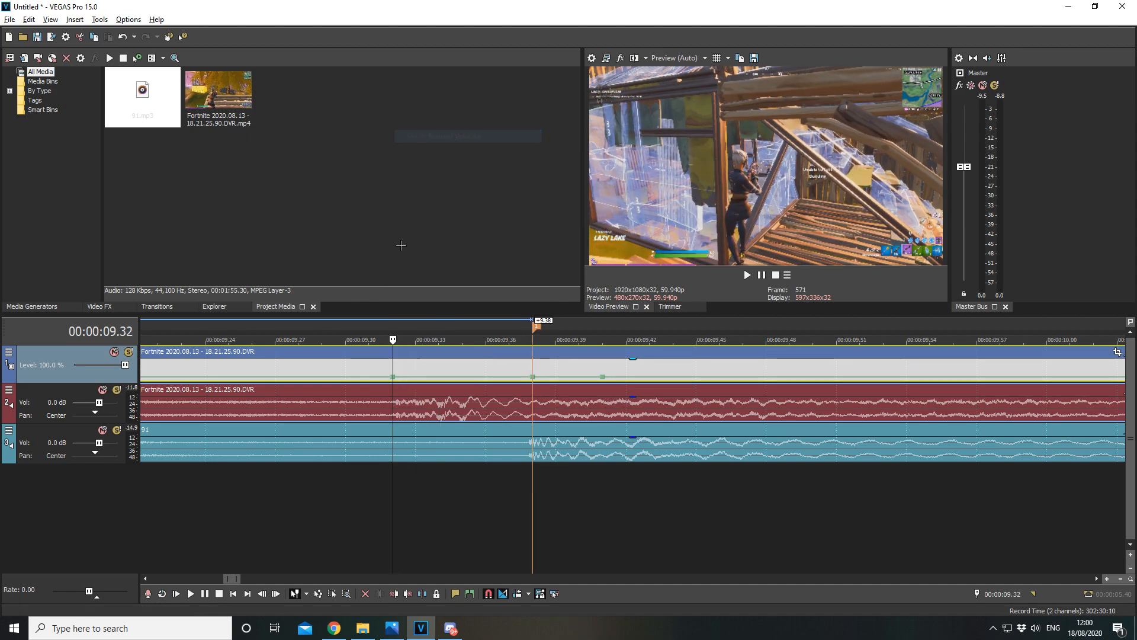
Set the envelope to 50% forward velocity at the kill and split the clip near 9.38 s
right_click(533, 351)
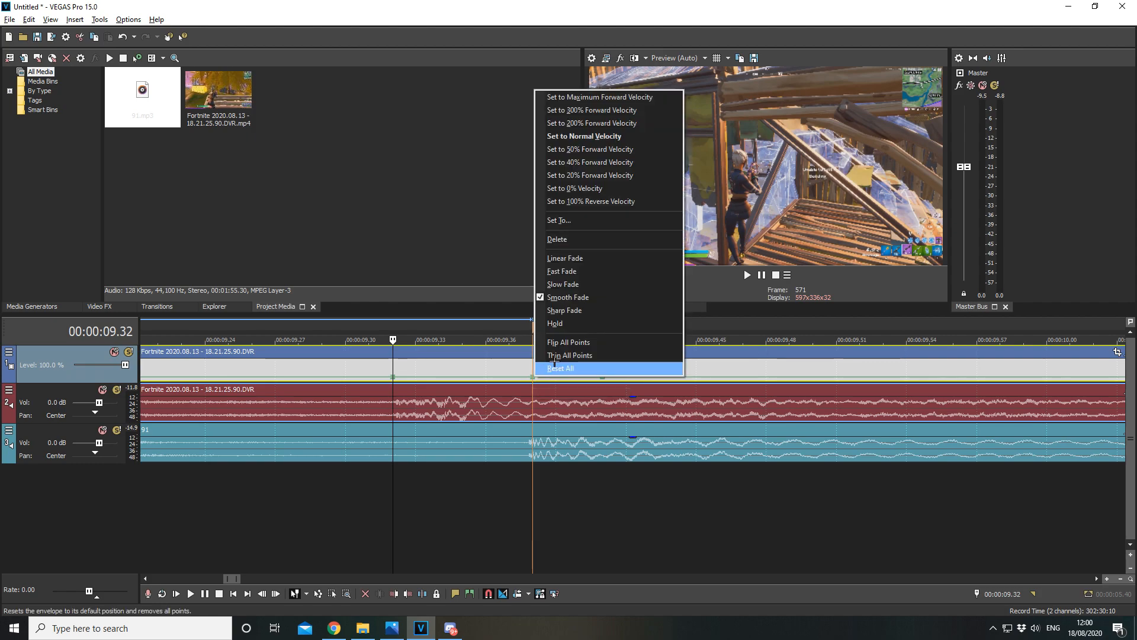
click(560, 368)
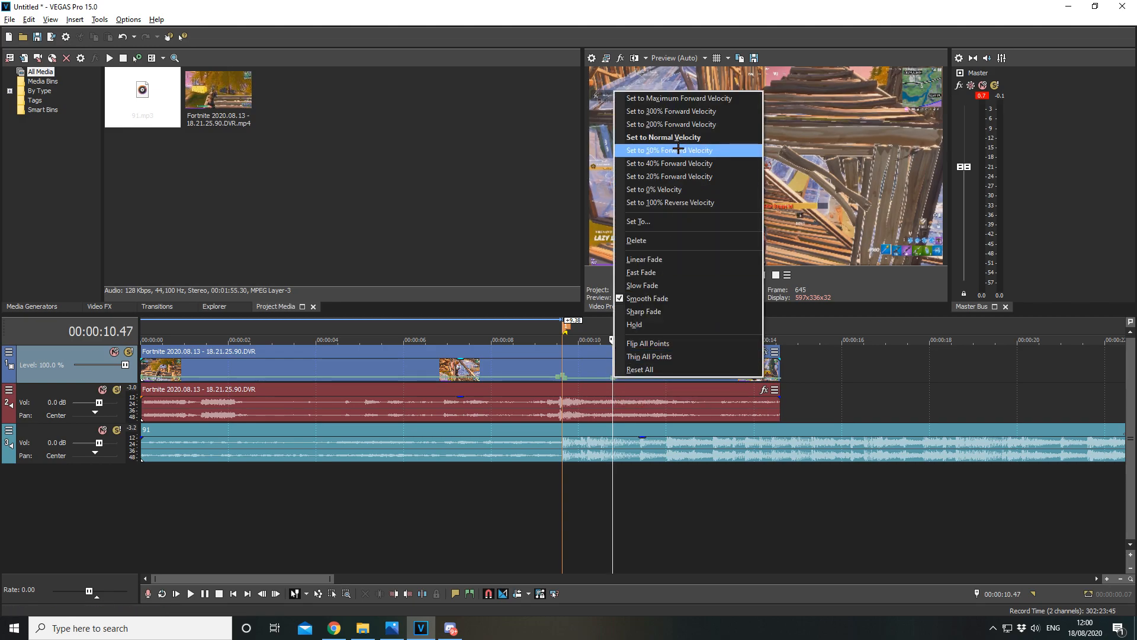
click(669, 150)
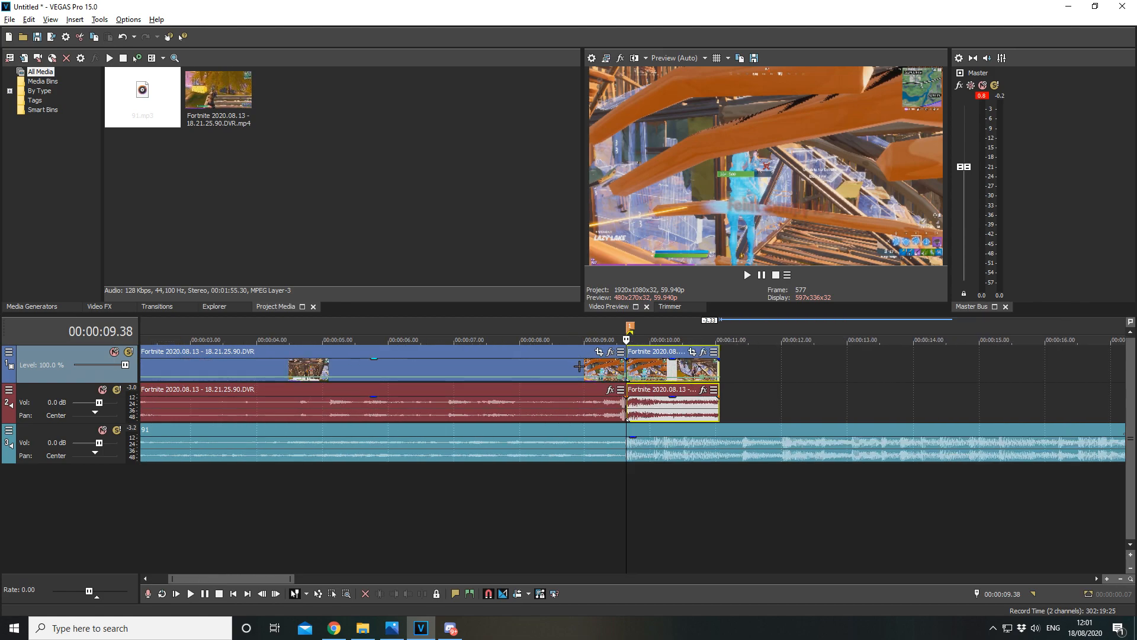
Split out a short slice from about 8.5 to 9.4 s and show the Video FX list
click(580, 339)
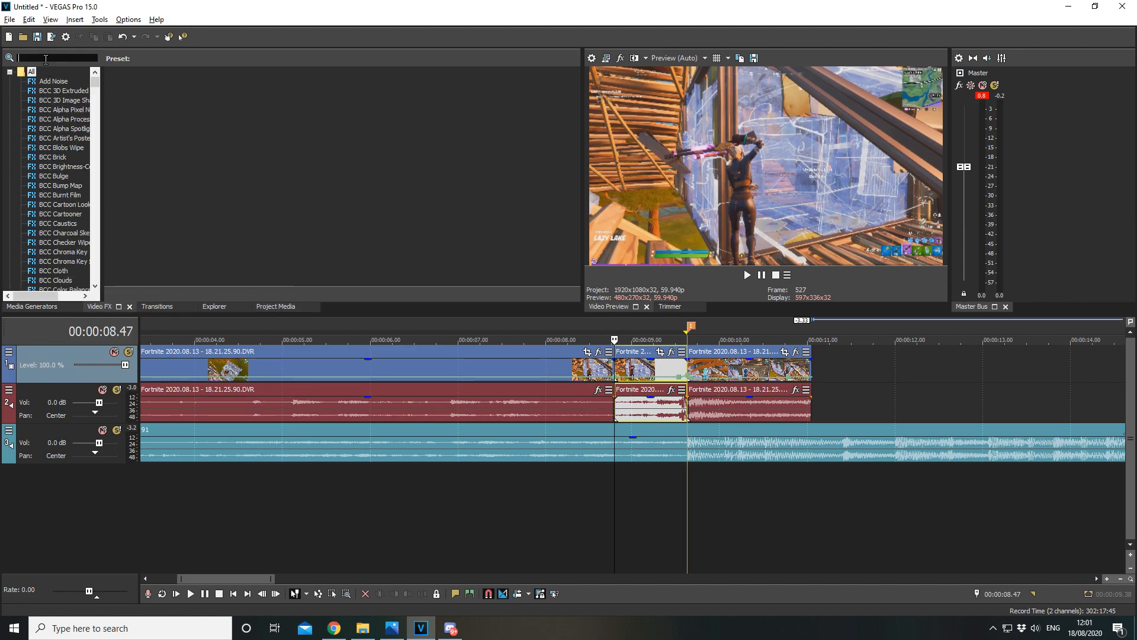
Apply Pinch/Punch to the short slice and start animating it with a keyframe
text(pinch)
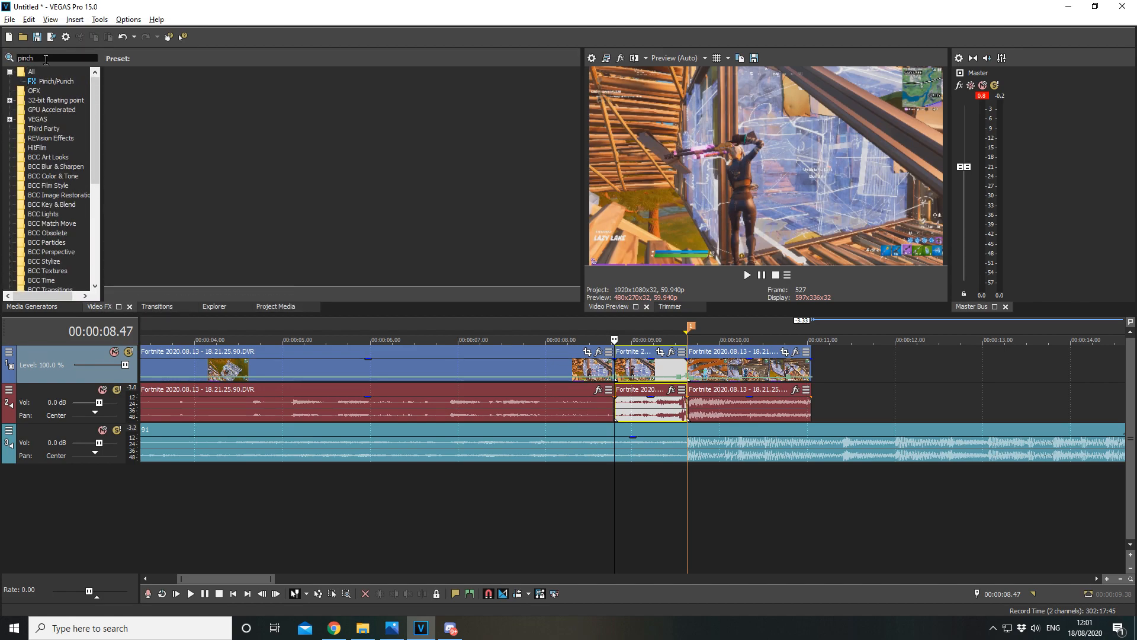
click(56, 80)
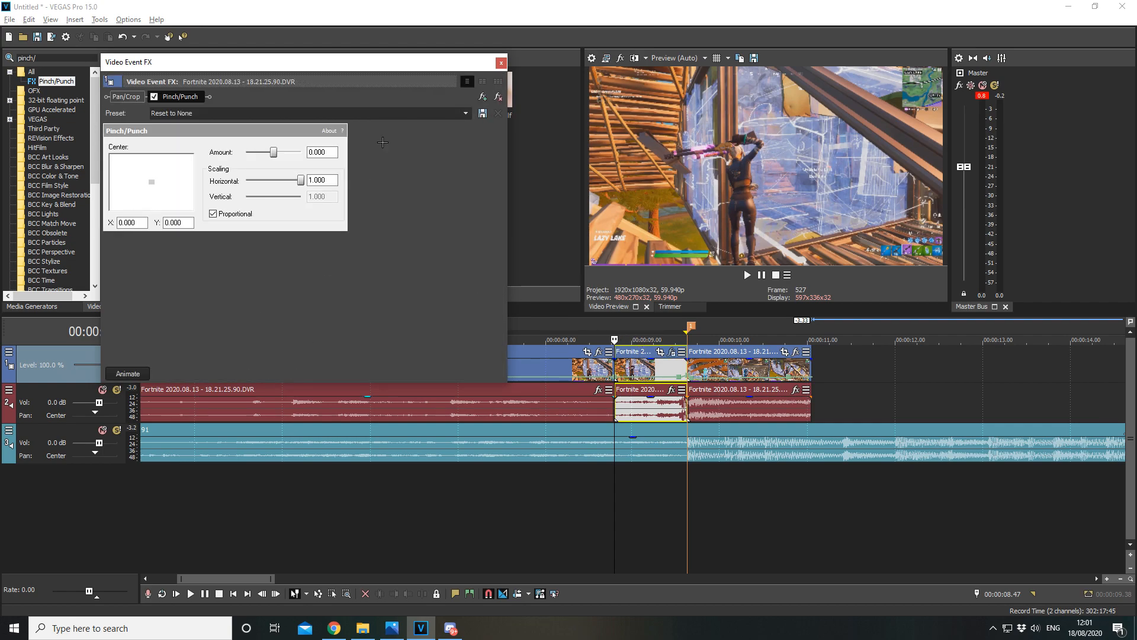
click(127, 374)
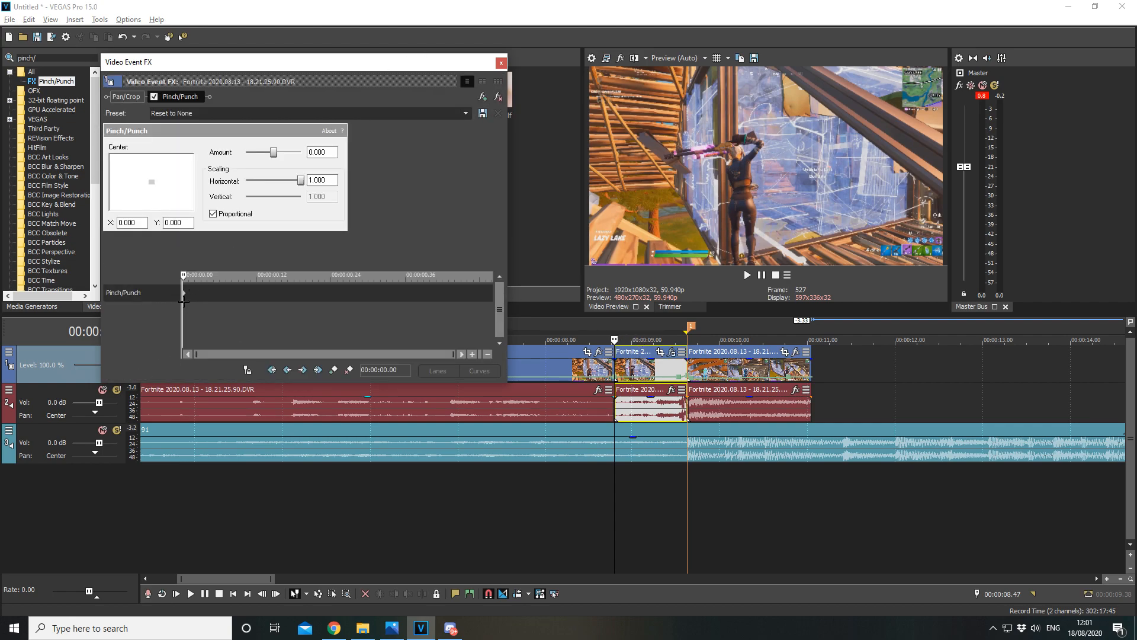
click(474, 293)
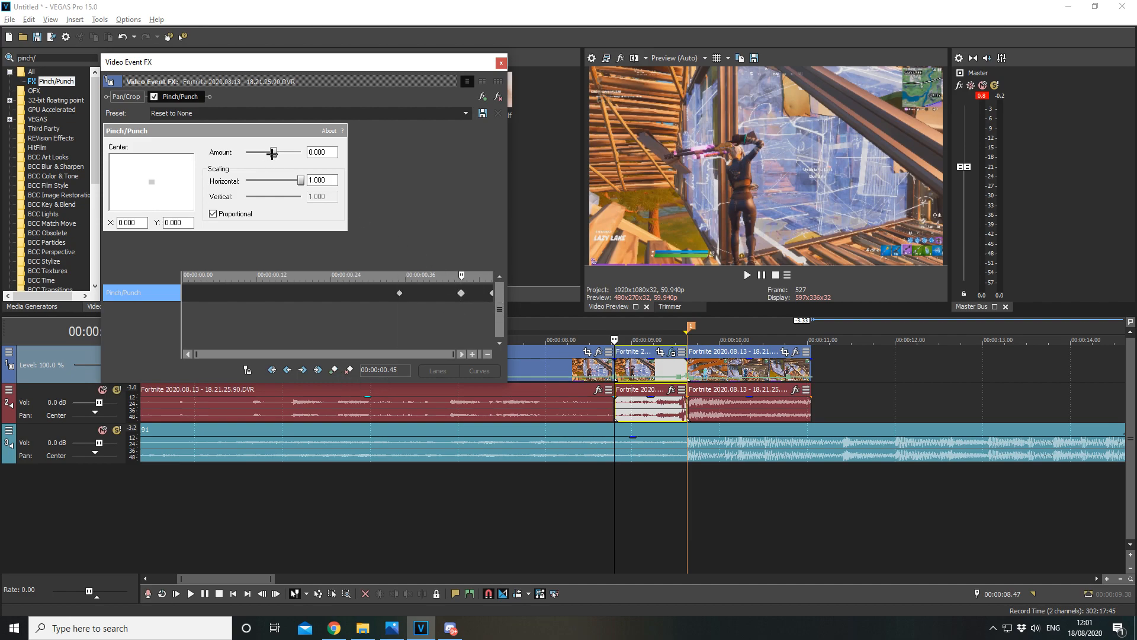
Set the Pinch/Punch Amount to -1.000 and shift its Center slightly off-centre
drag(273, 152, 245, 151)
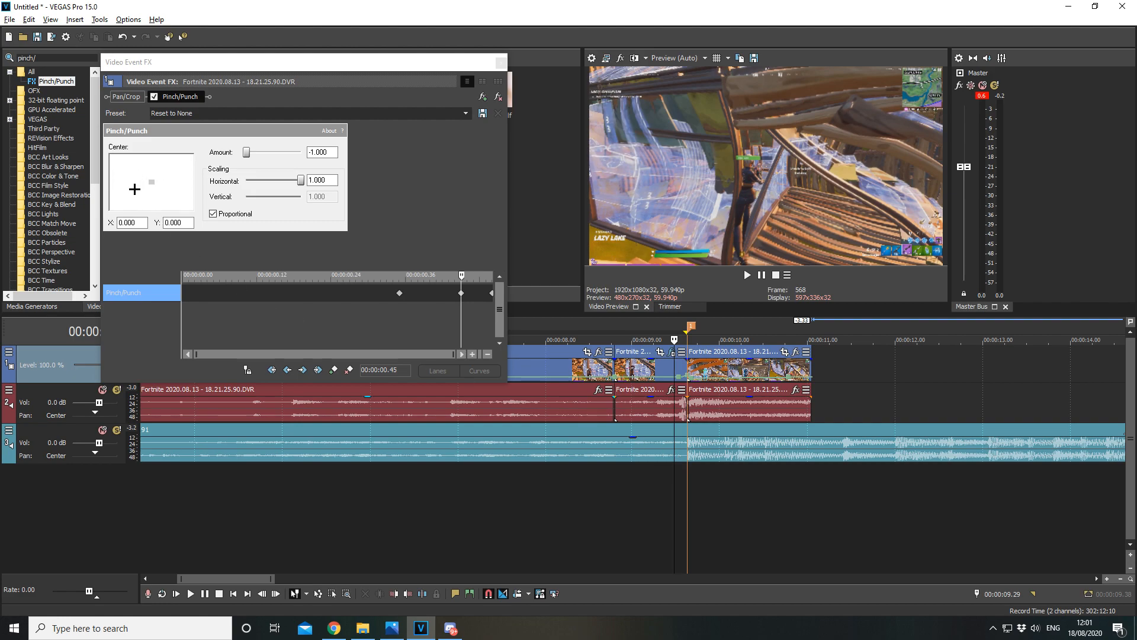
drag(135, 182, 146, 183)
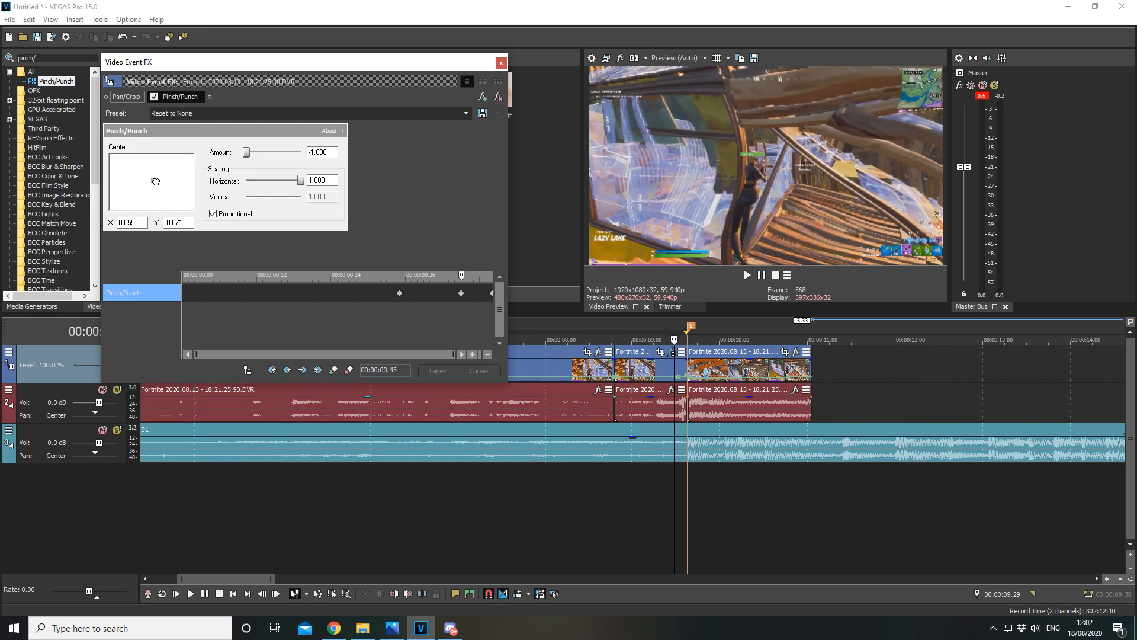
drag(155, 181, 150, 179)
text(f)
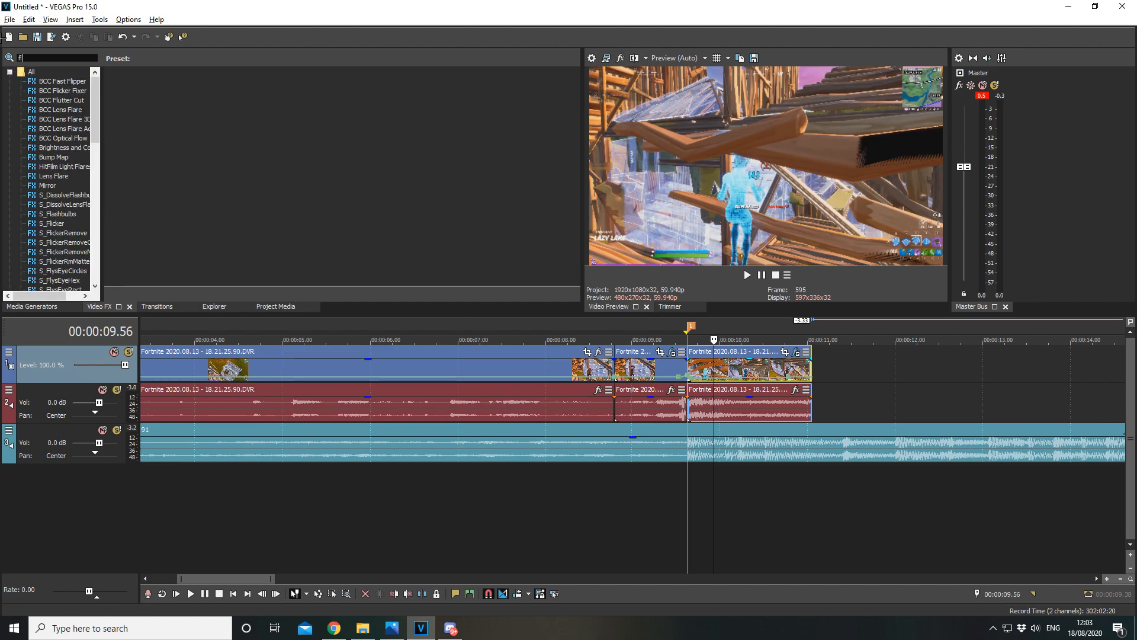
Apply S_Flicker to the clip with Amplitude 0.361 and close its settings
text(lic)
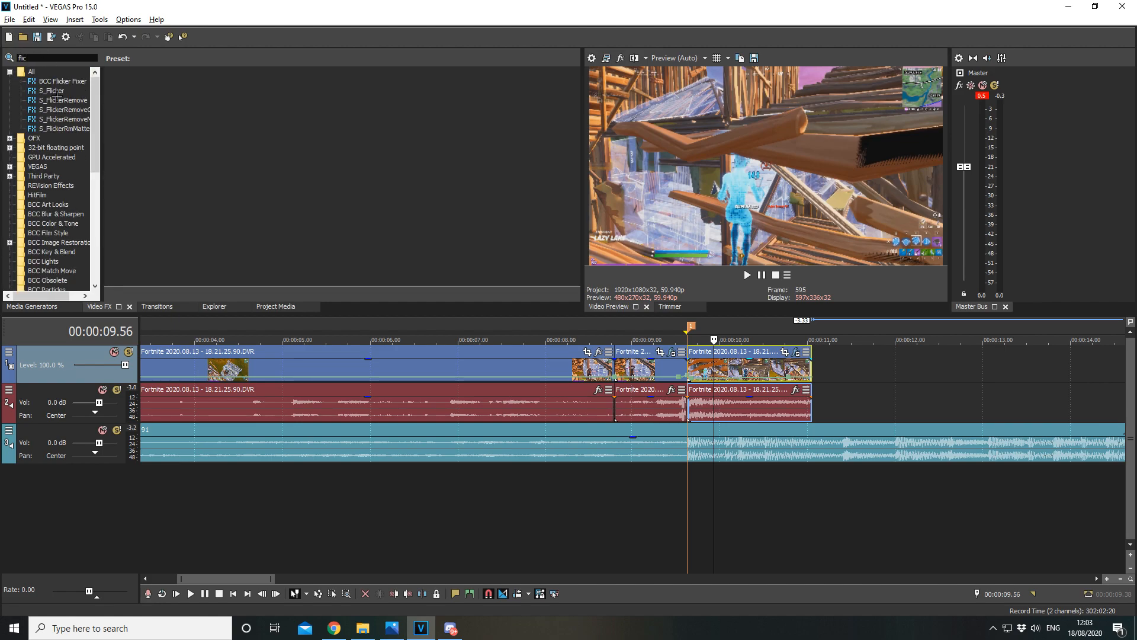
click(51, 90)
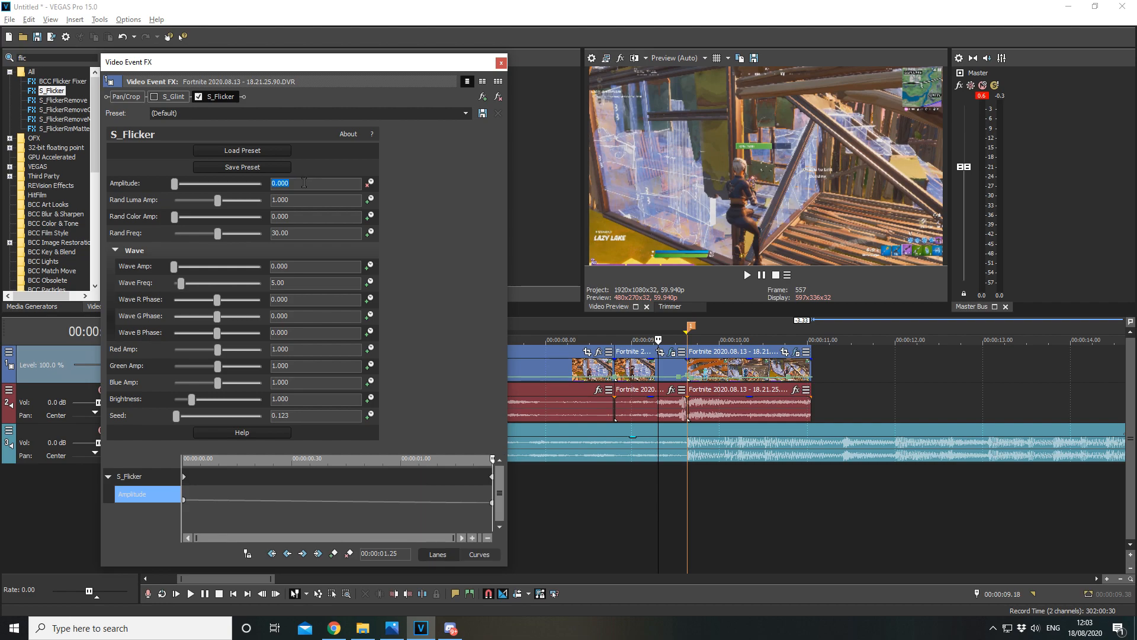
mouse_move(184, 477)
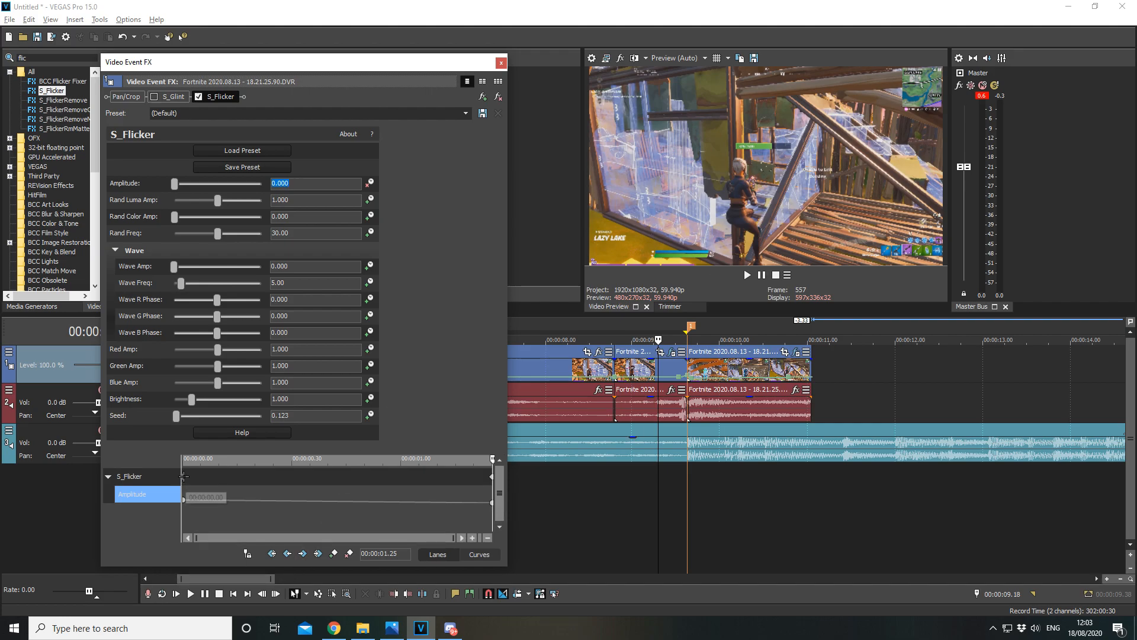
drag(176, 183, 197, 183)
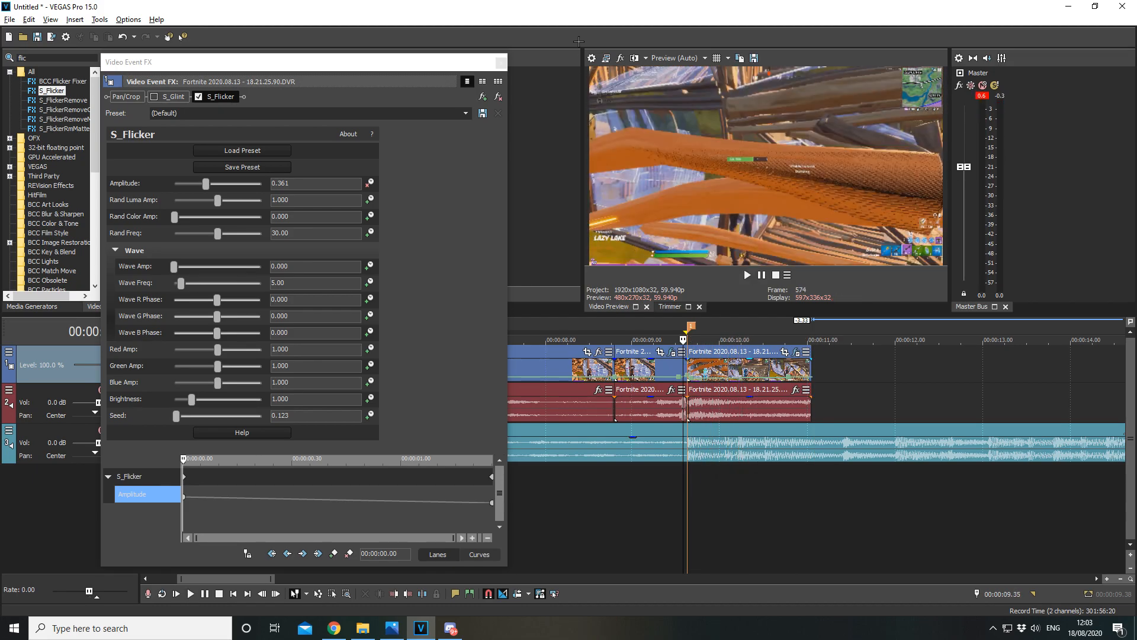
click(498, 112)
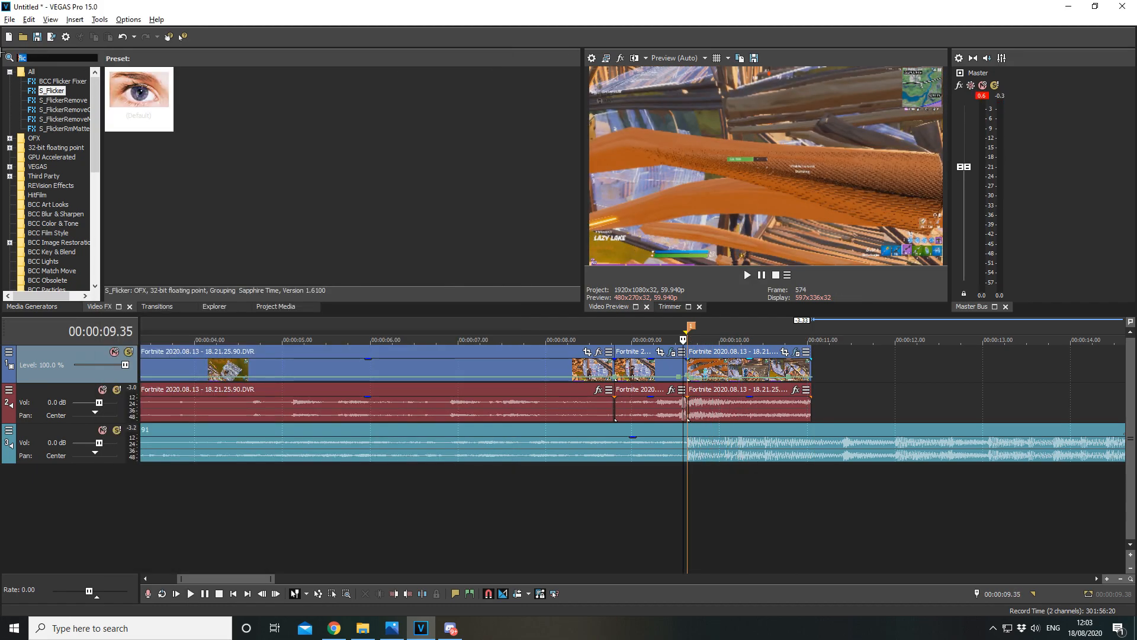
Search the Video FX list for brightness effects
text(brightness)
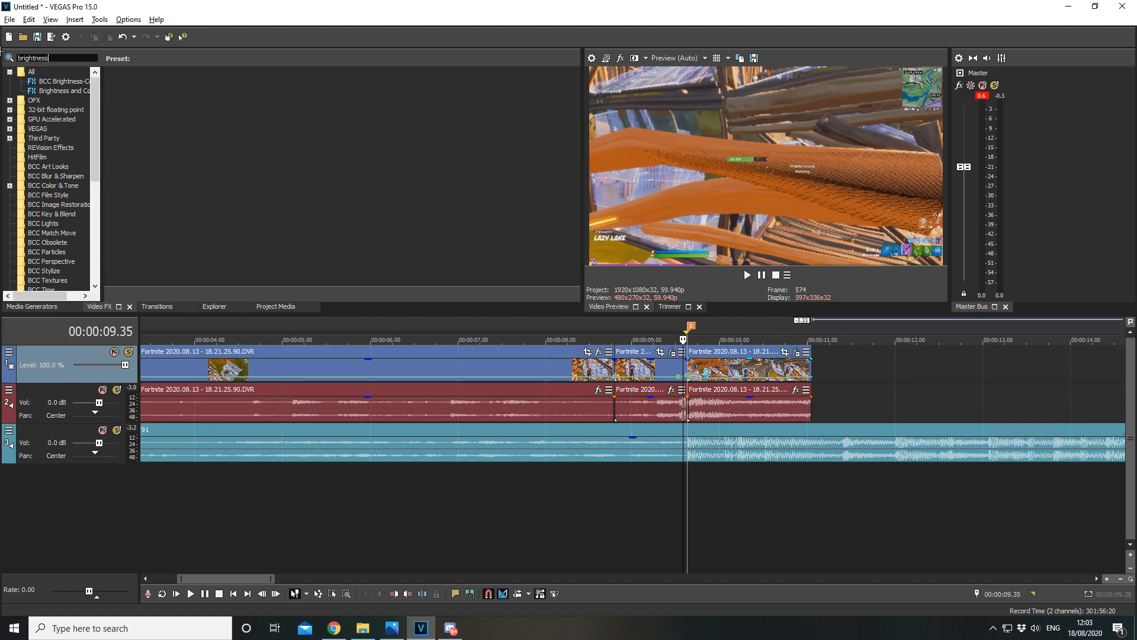
Apply the Brightness and Contrast Very Bright preset to the montage clip
click(62, 90)
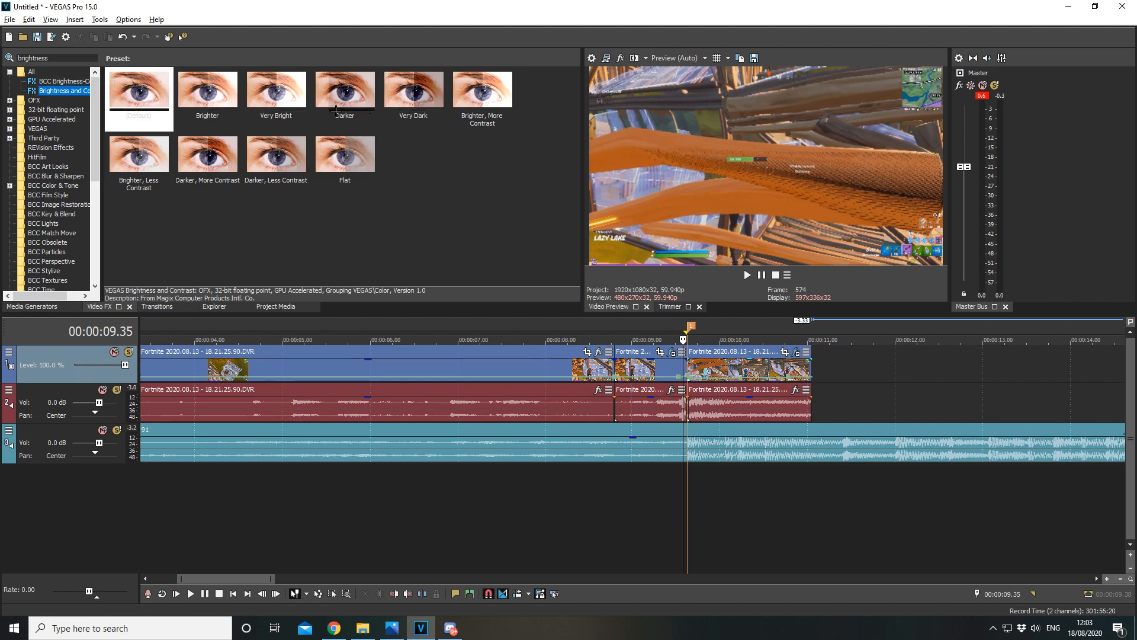
mouse_move(374, 78)
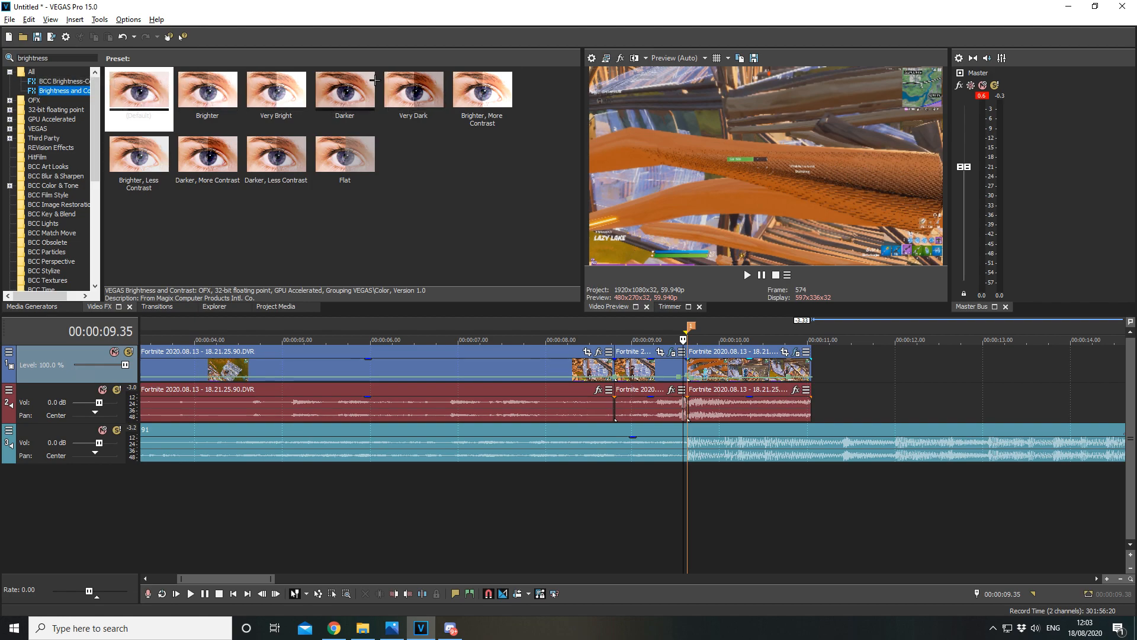
click(275, 90)
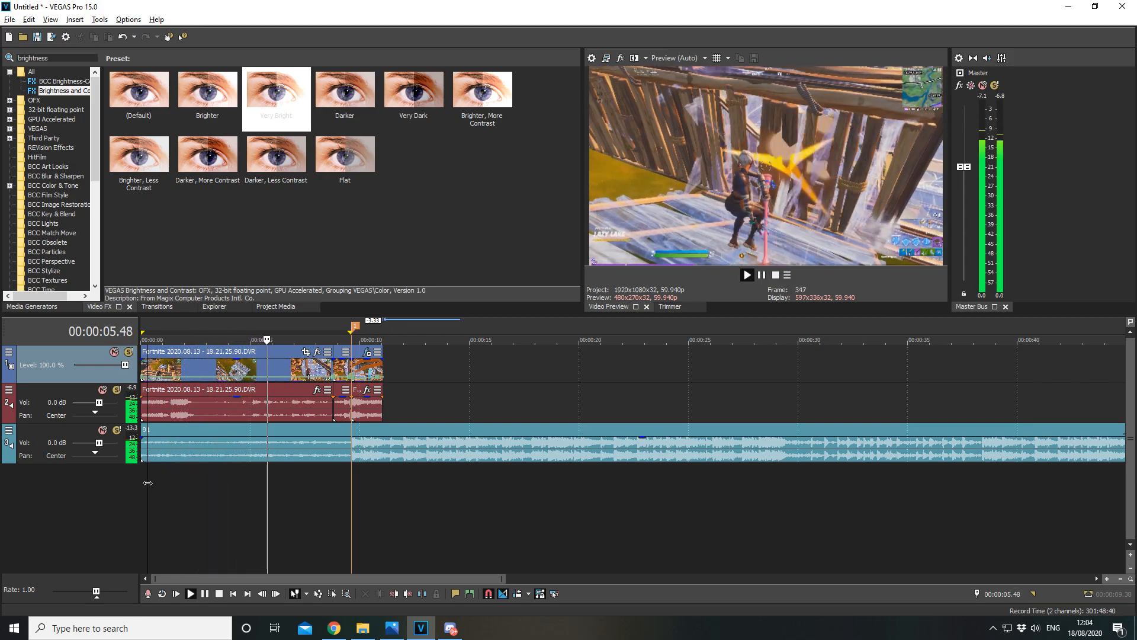
click(747, 275)
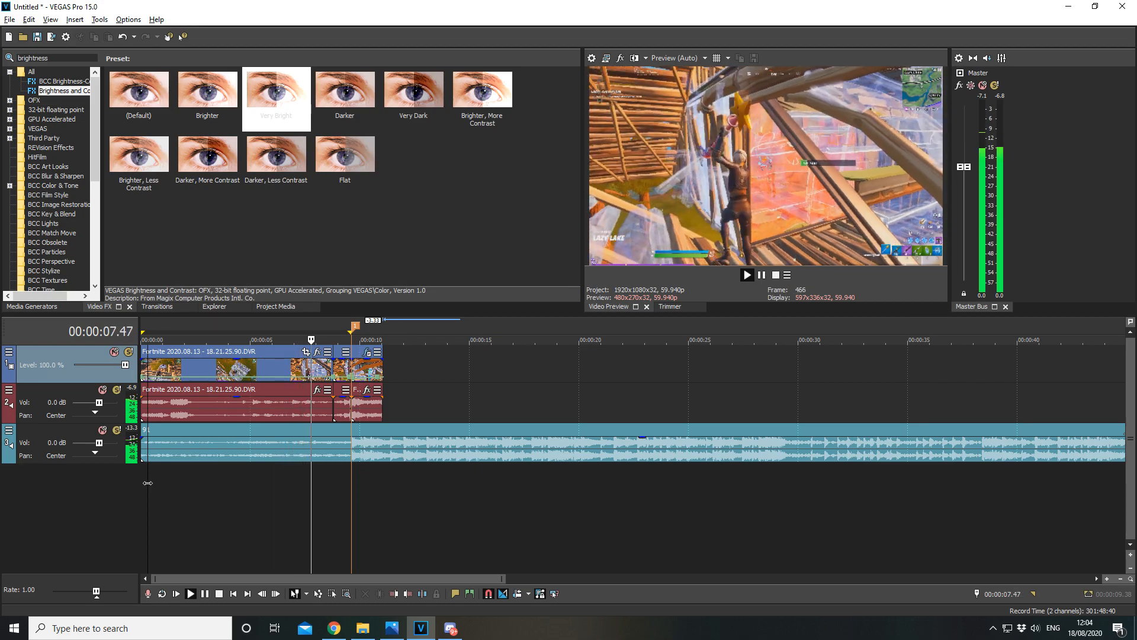